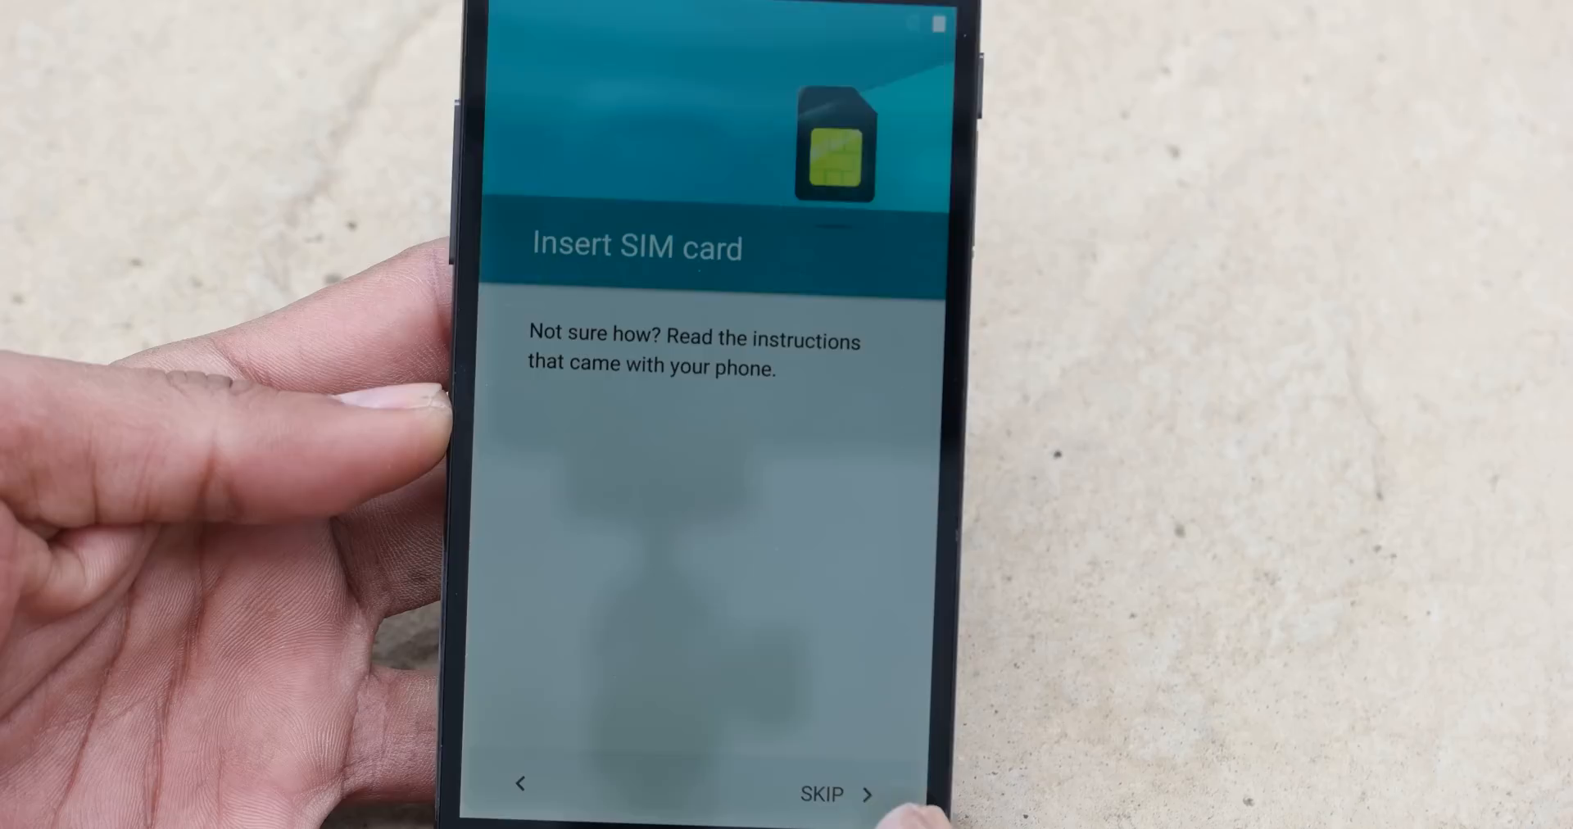
Step: Skip the Insert SIM card step so the wizard finishes at the home screen
{"action": "left_click", "coordinate": [821, 792]}
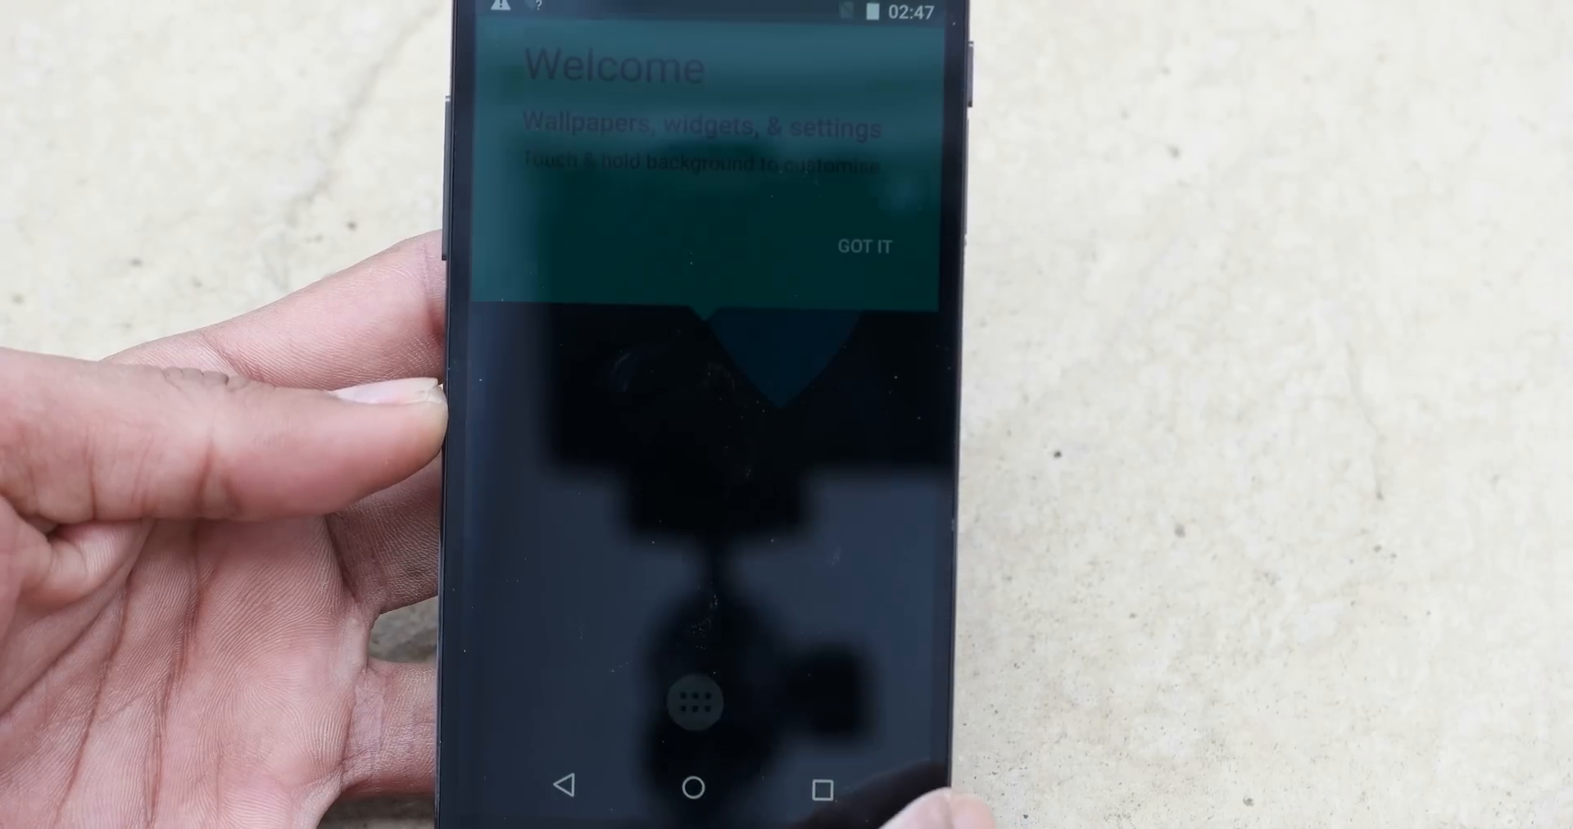
Step: Go home, choose Launcher3 as the home app, and dismiss its welcome tip
{"action": "left_click", "coordinate": [862, 246]}
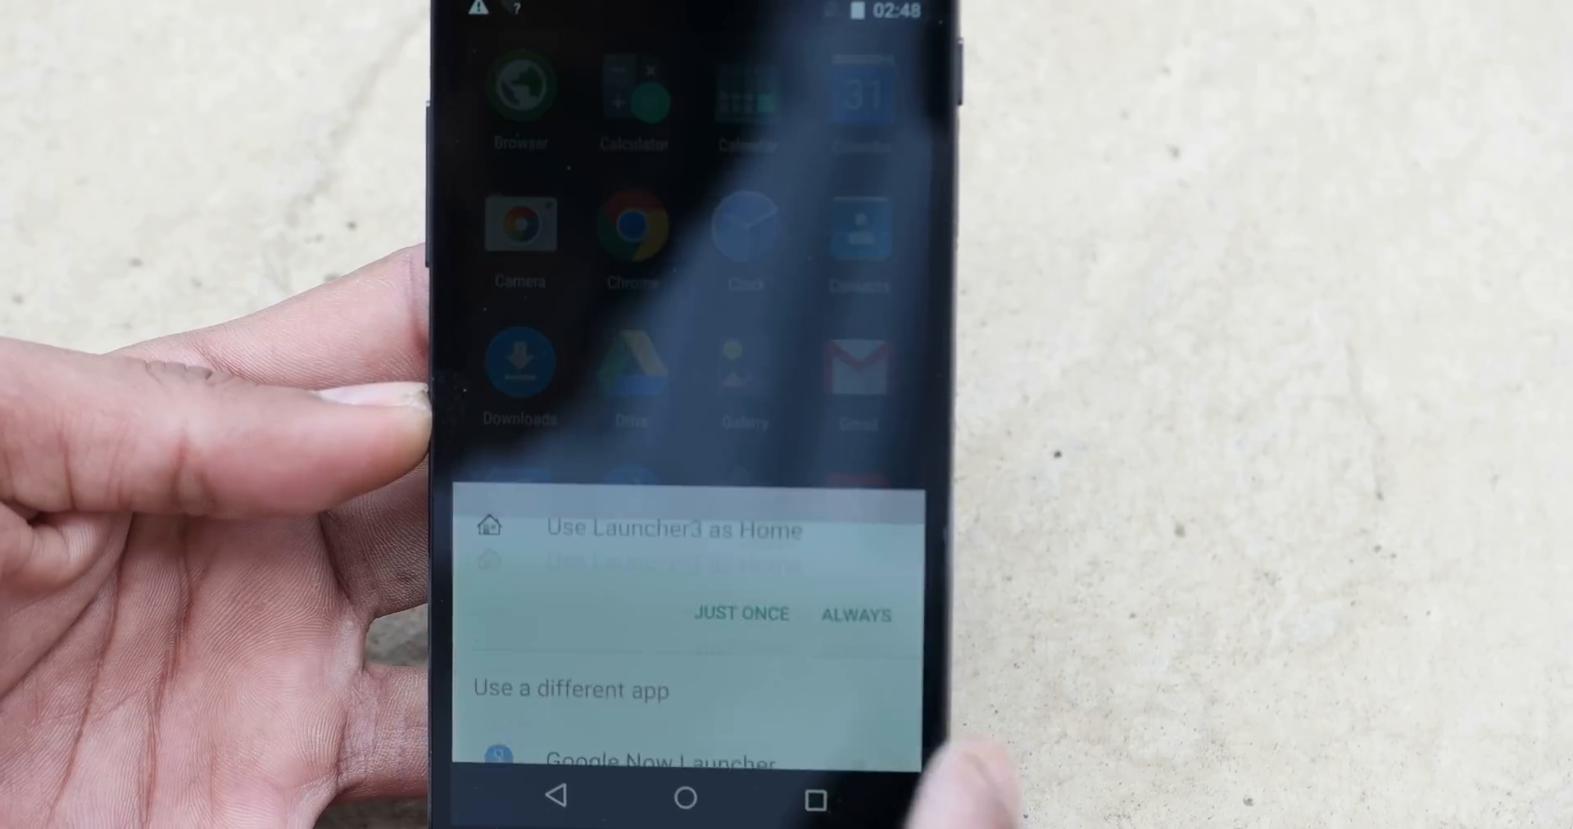
{"action": "left_click", "coordinate": [856, 614]}
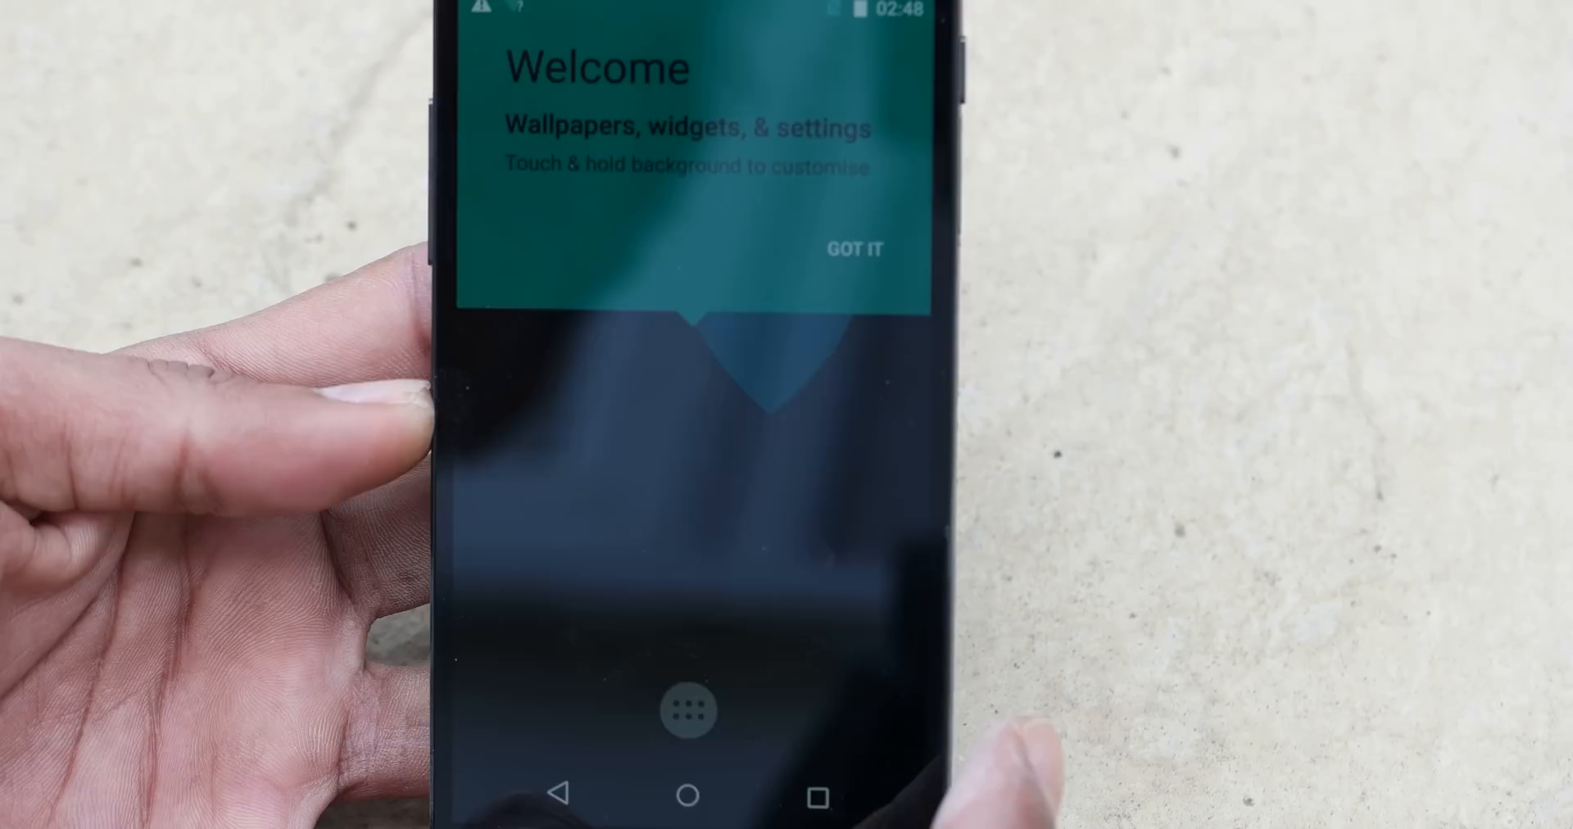
{"action": "left_click", "coordinate": [854, 247]}
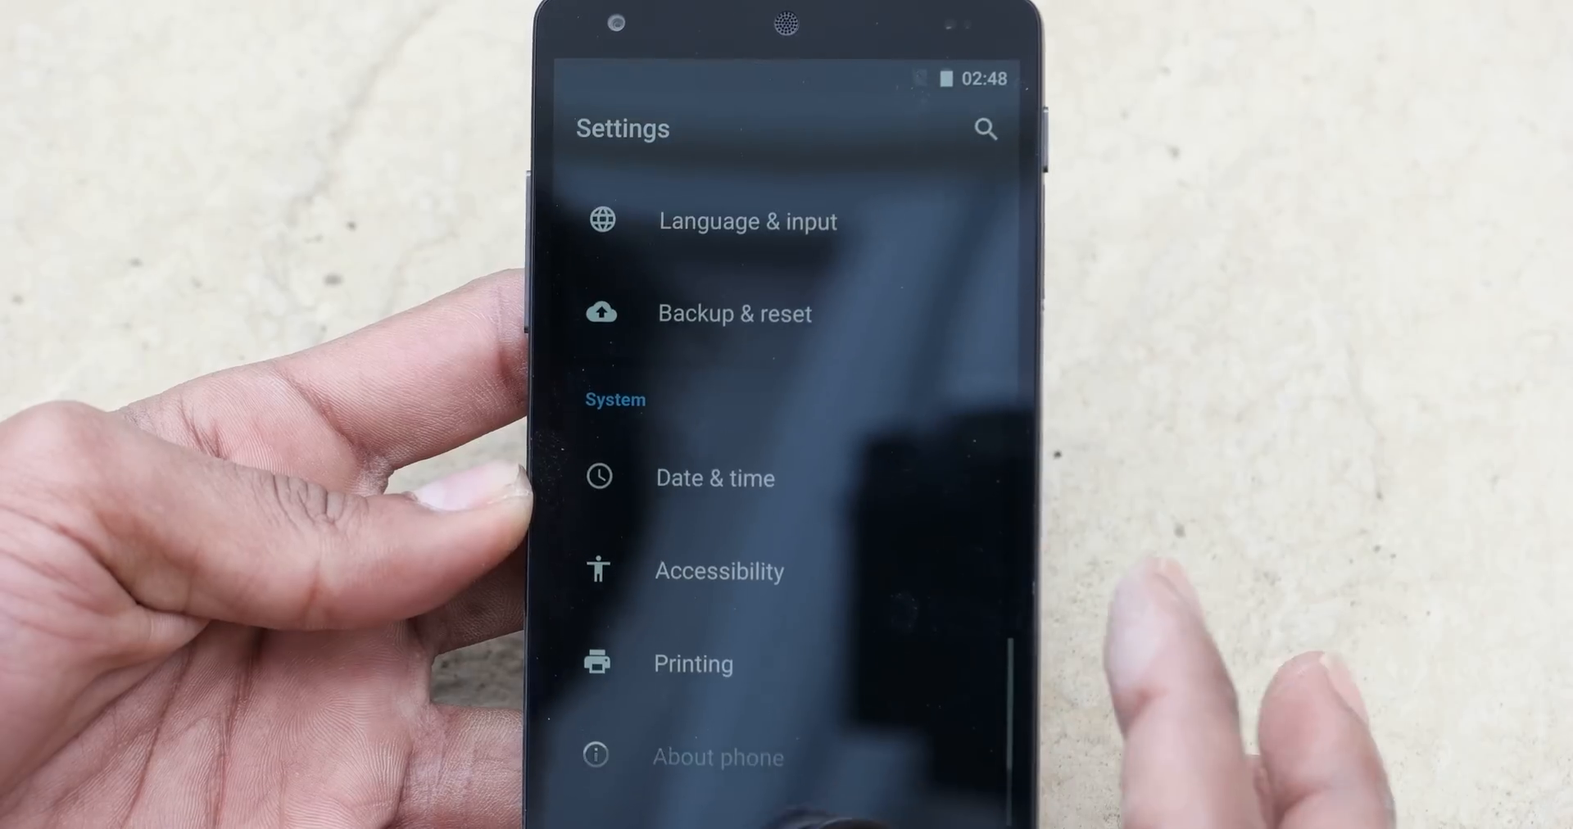
Step: Review About phone: Android 5.1.1 with the AOSiP build, scrolling to Build number
{"action": "left_click", "coordinate": [716, 756]}
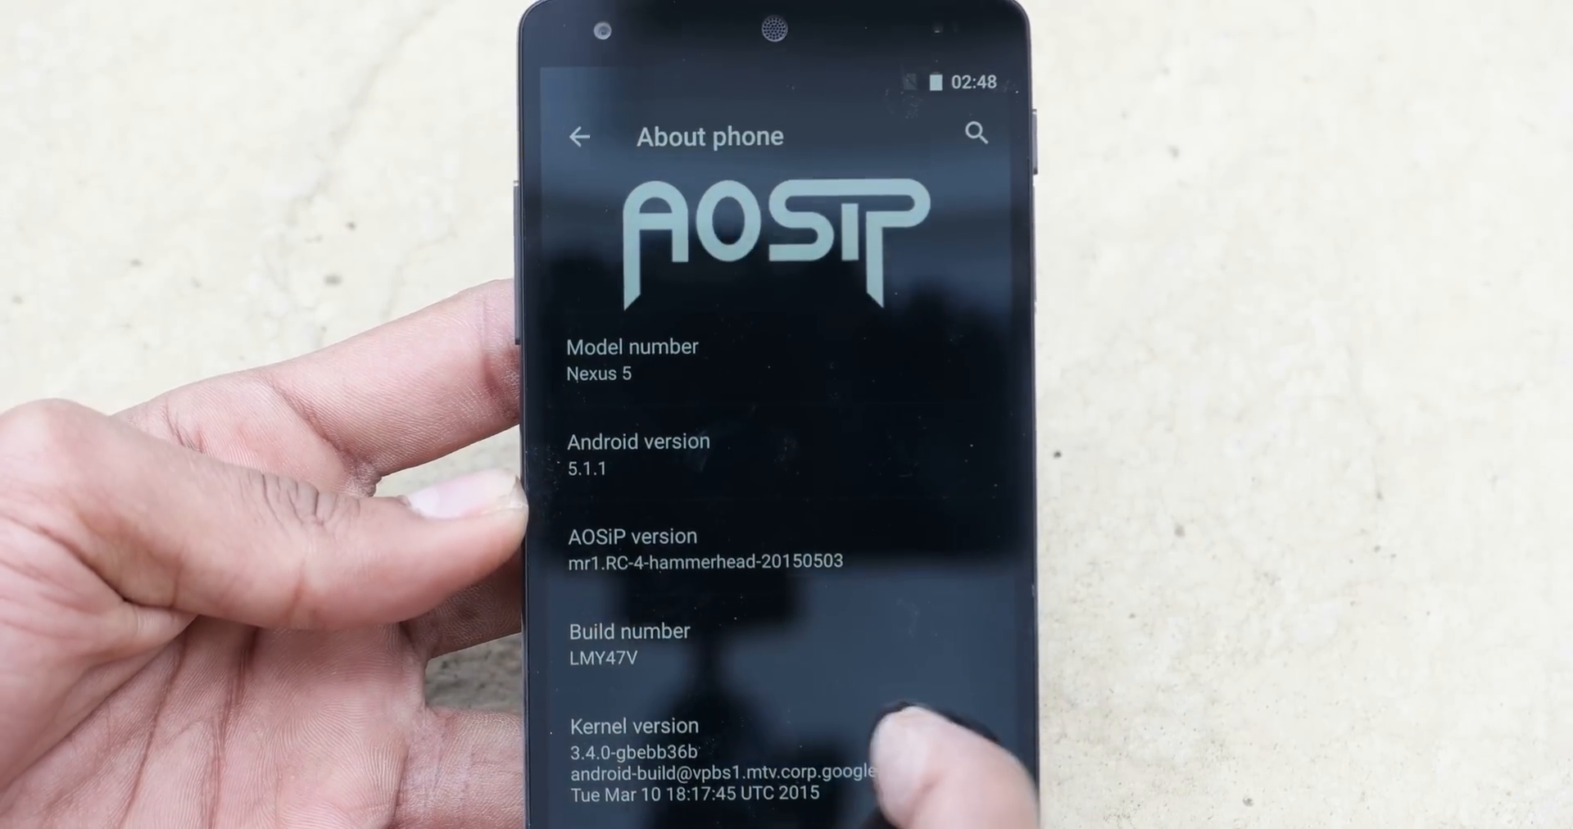
{"action": "scroll", "scroll_direction": "up", "scroll_amount": 3}
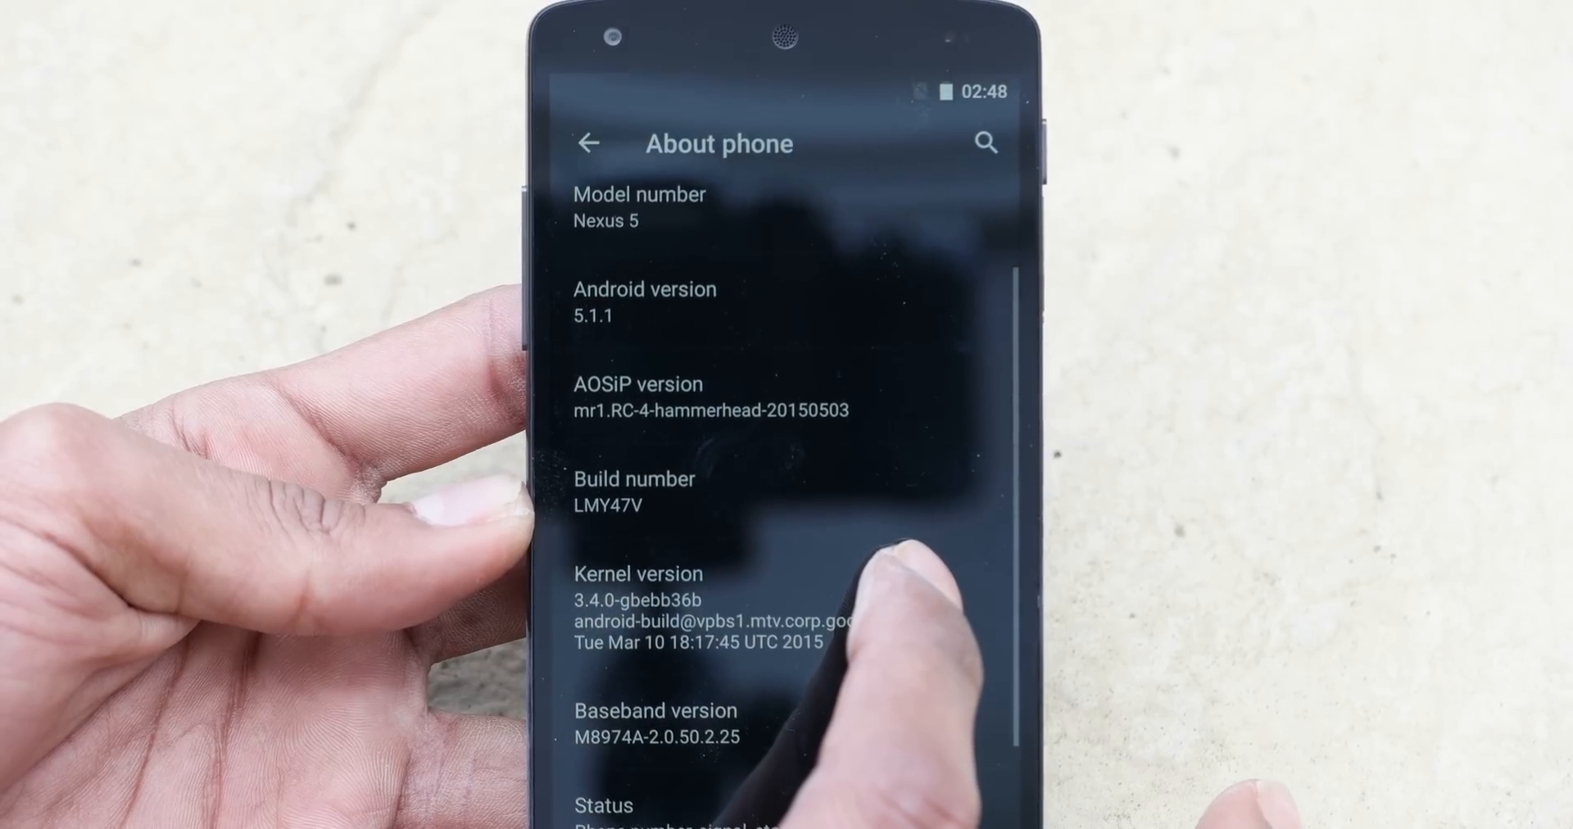
{"action": "scroll", "scroll_direction": "up", "scroll_amount": 3}
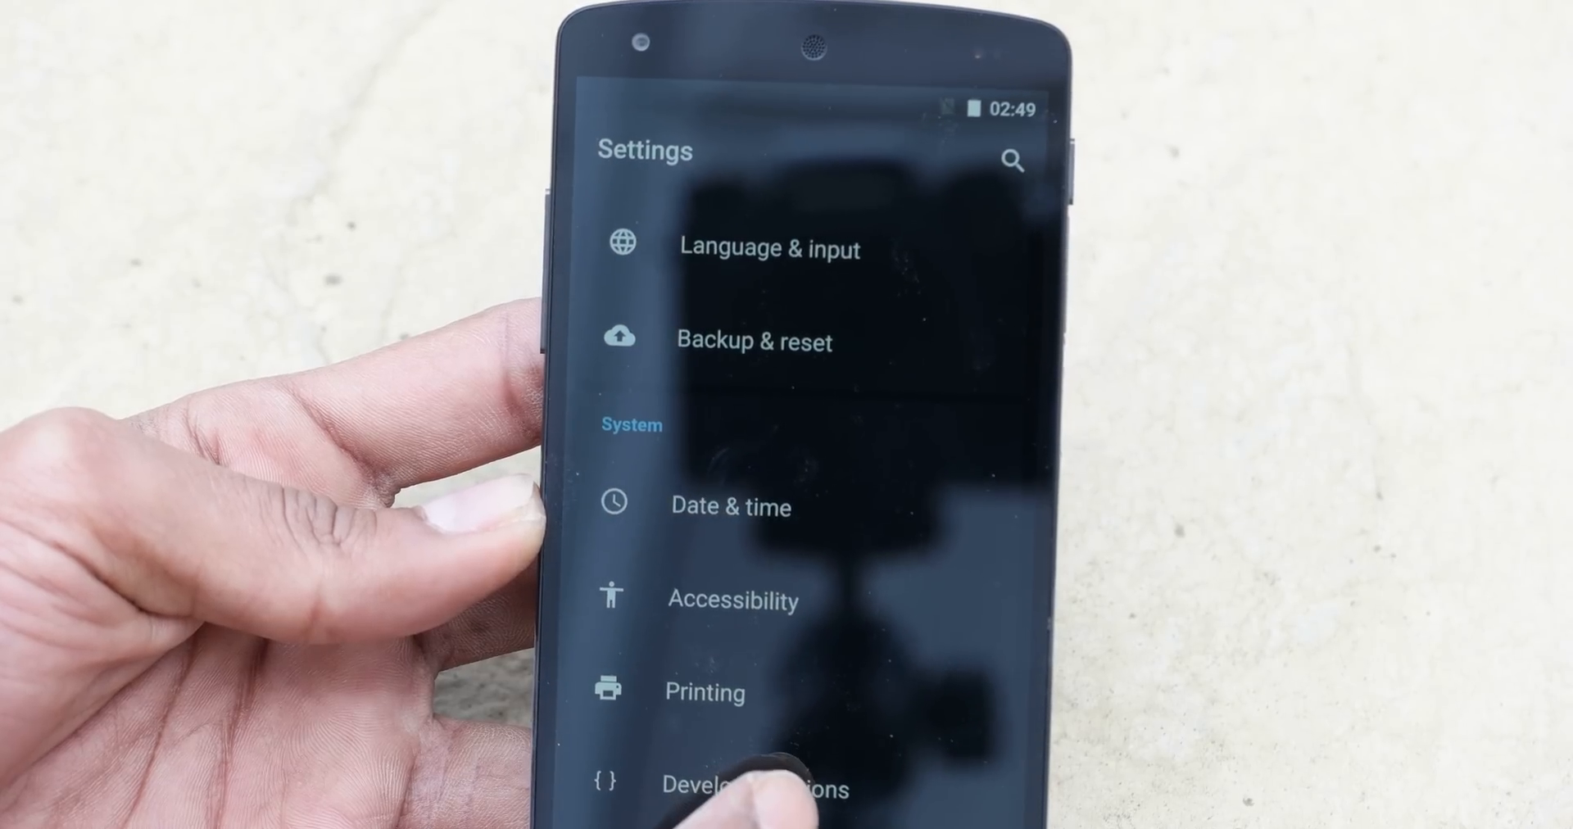
Step: Look over Developer options (developer mode on), then reach the Expanded desktop per-app list
{"action": "left_click", "coordinate": [759, 788]}
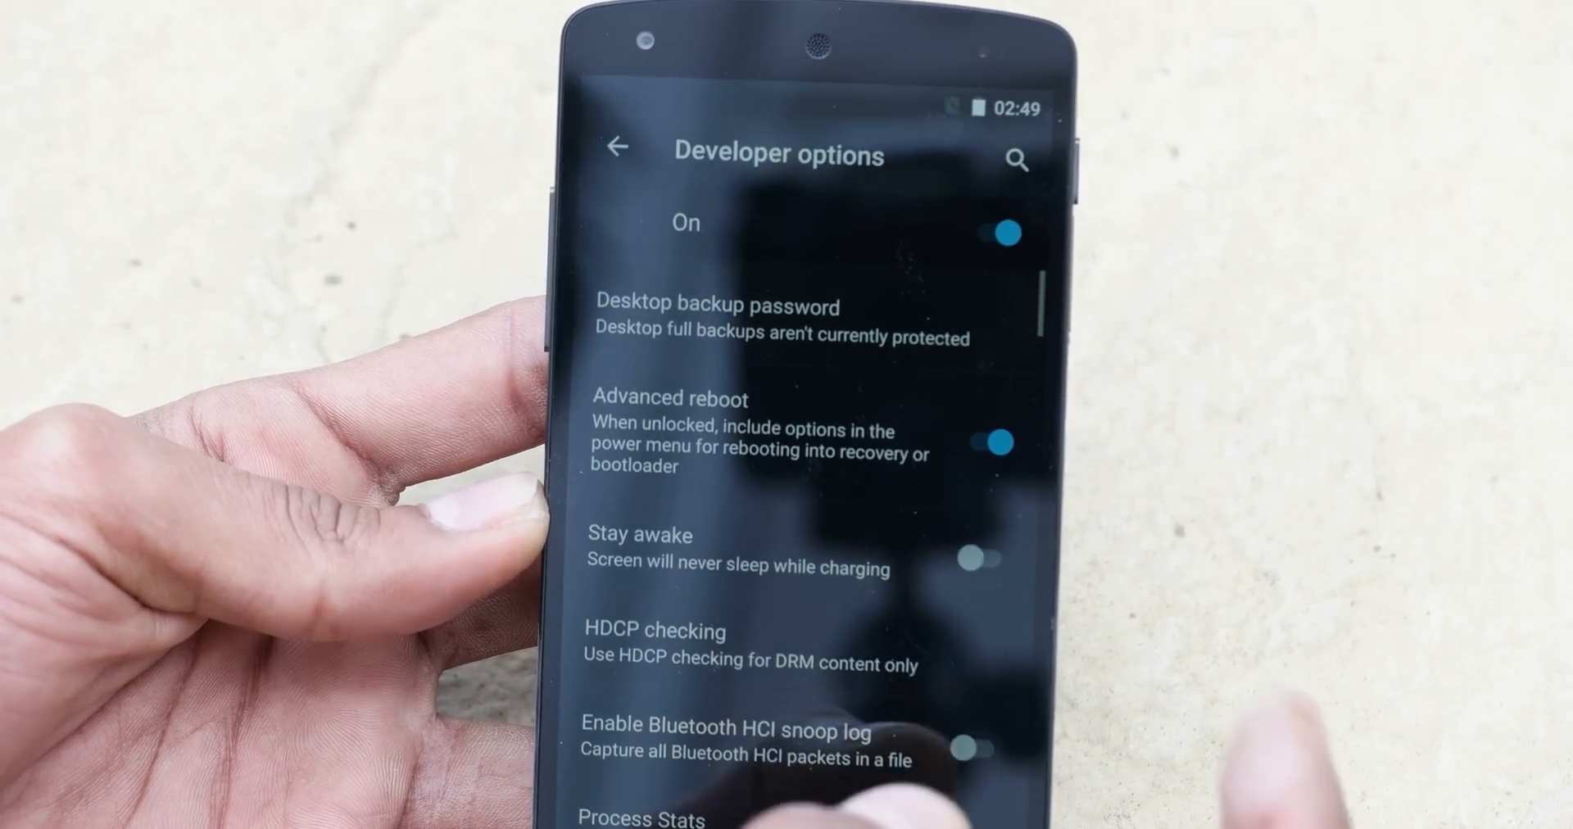
{"action": "scroll", "scroll_direction": "down", "scroll_amount": 3}
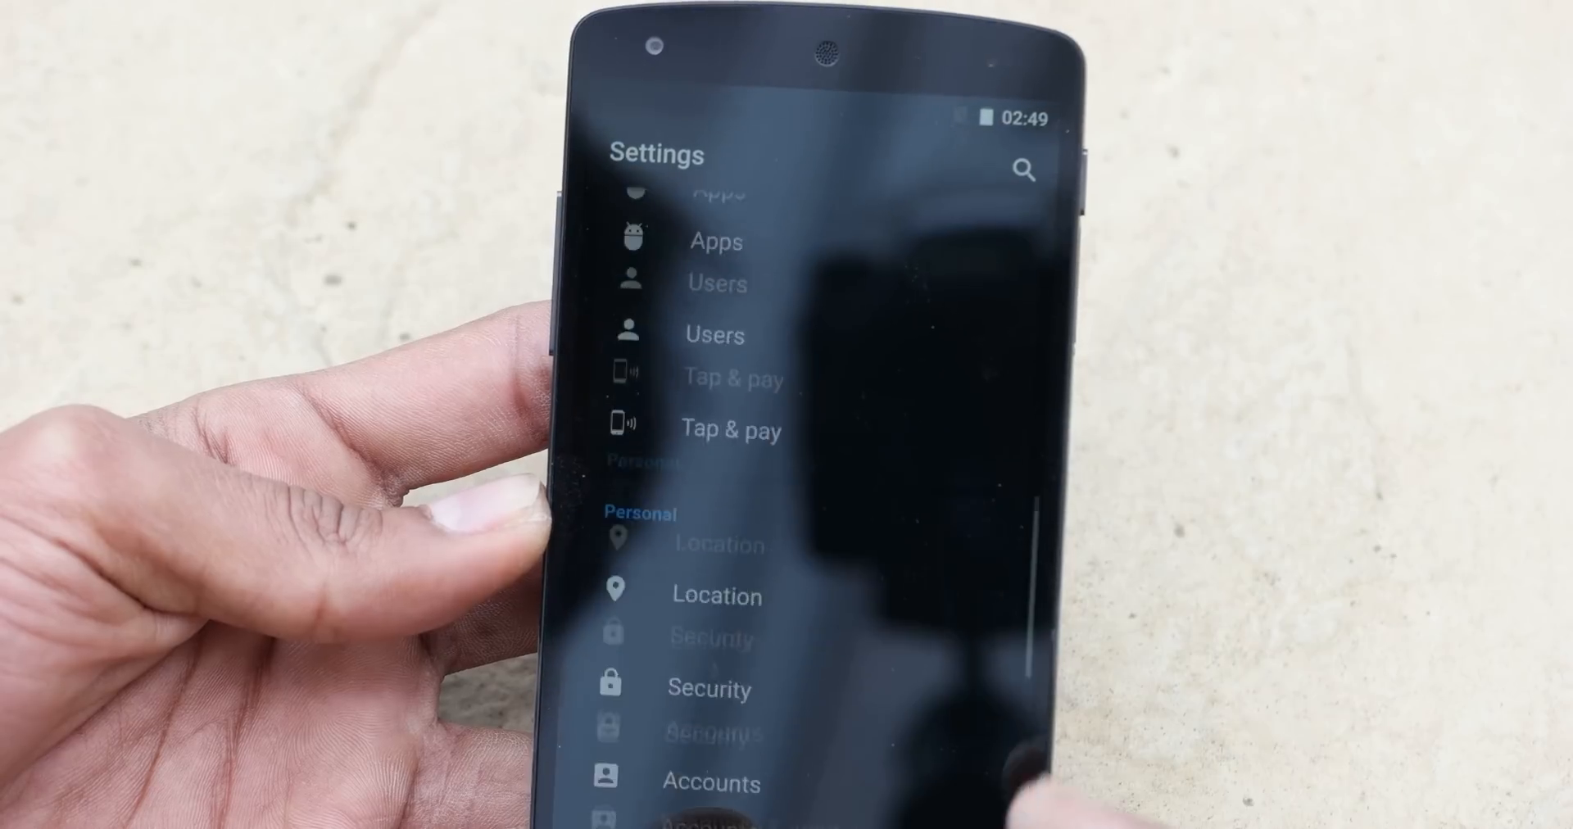
{"action": "scroll", "scroll_direction": "down", "scroll_amount": 3}
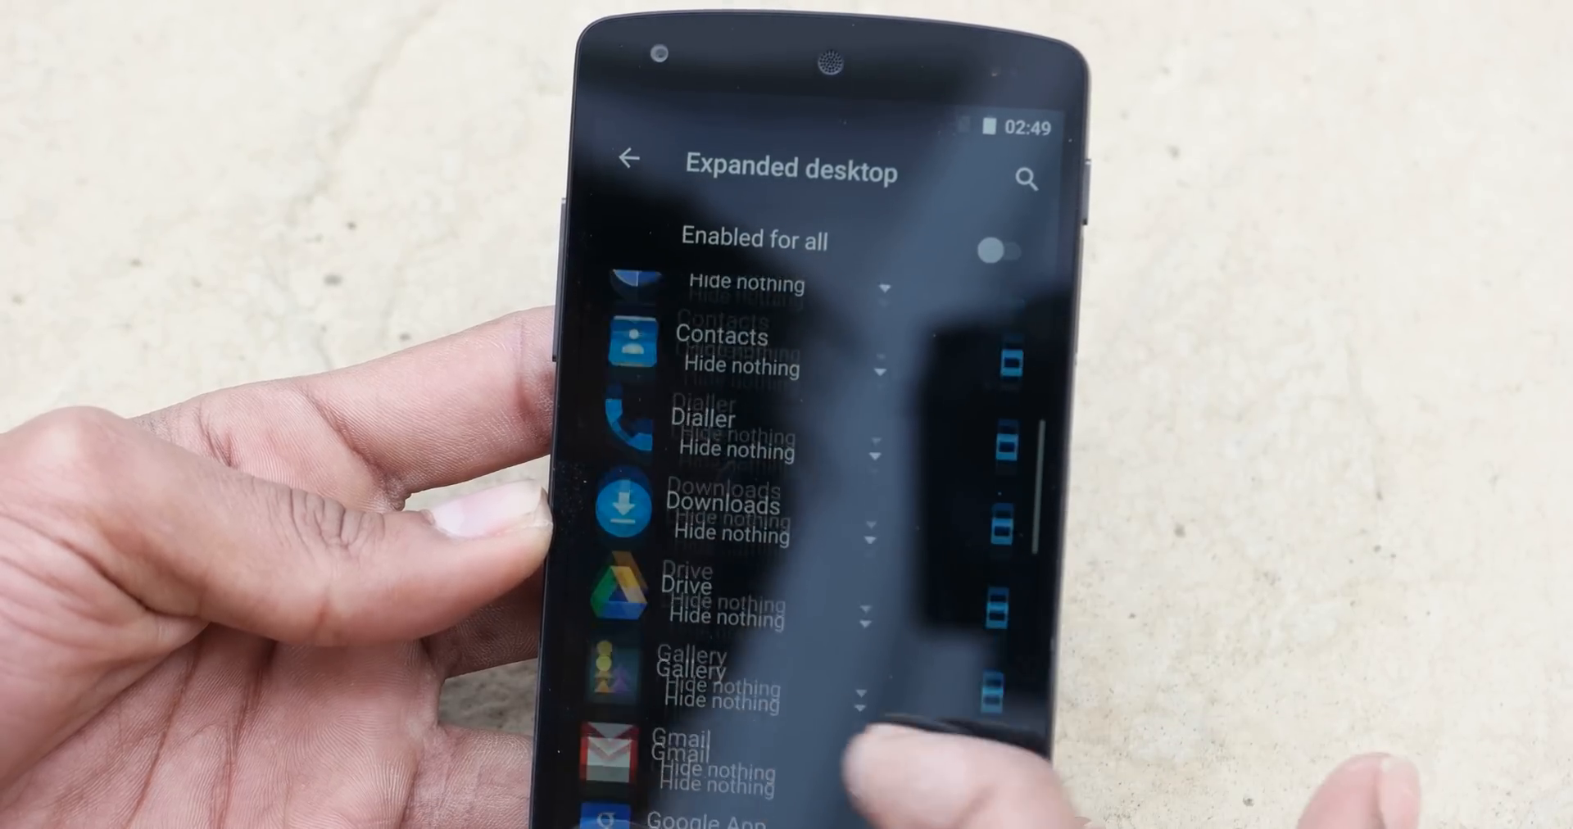
{"action": "scroll", "scroll_direction": "up", "scroll_amount": 3}
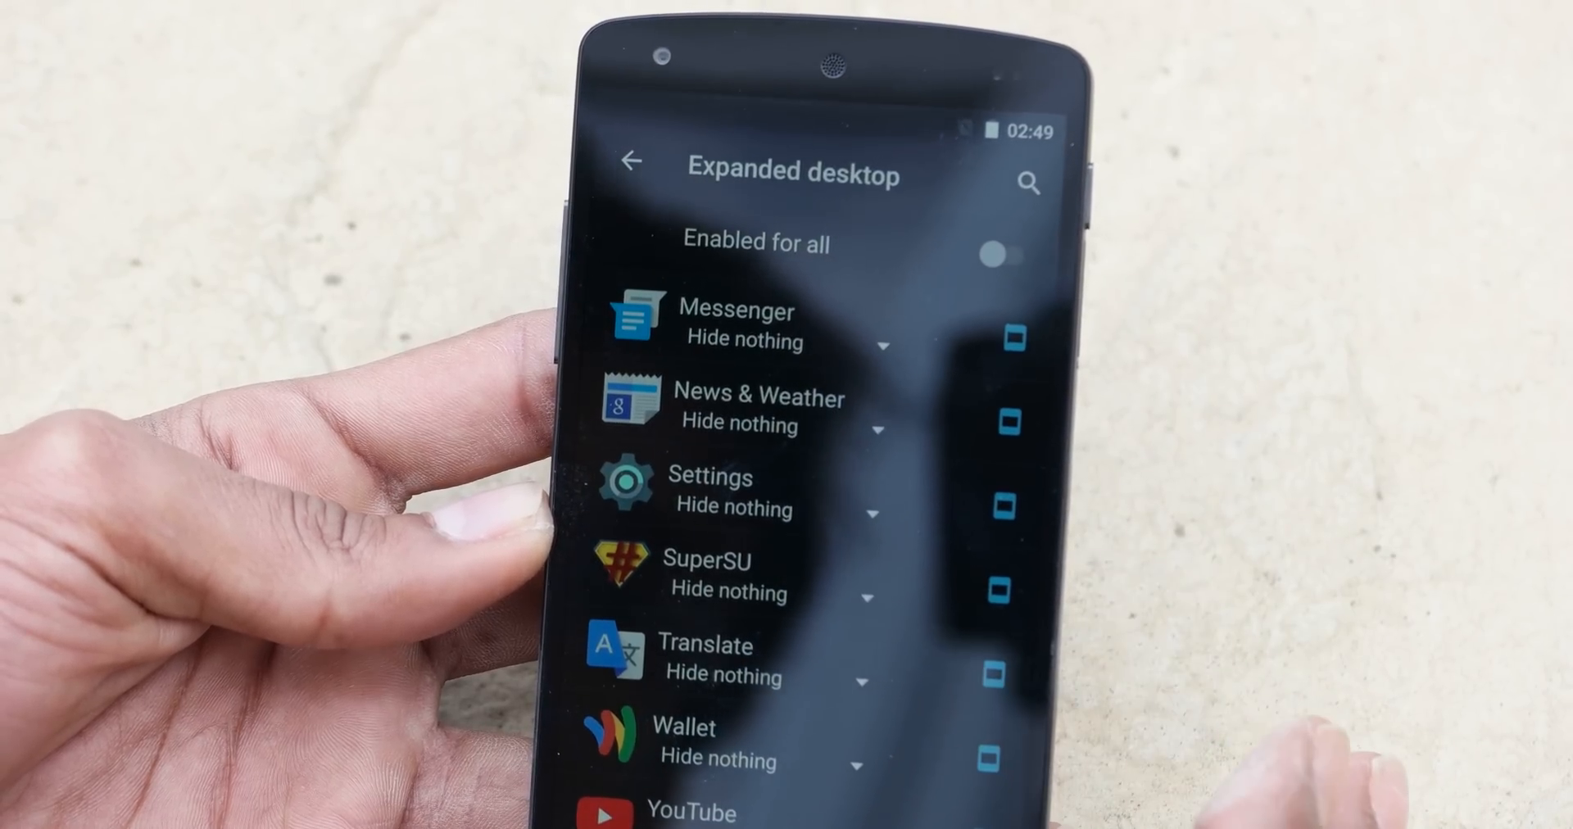